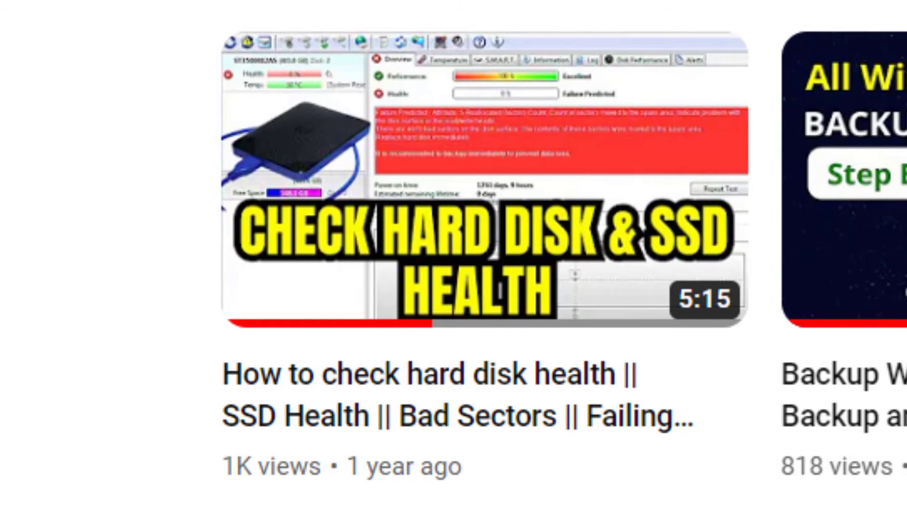
pyautogui.scroll(-3)
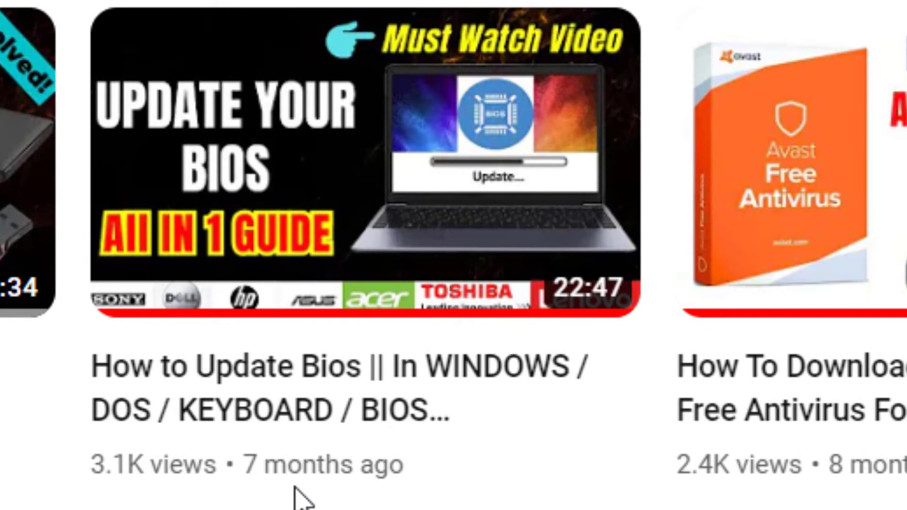
pyautogui.moveTo(298, 501)
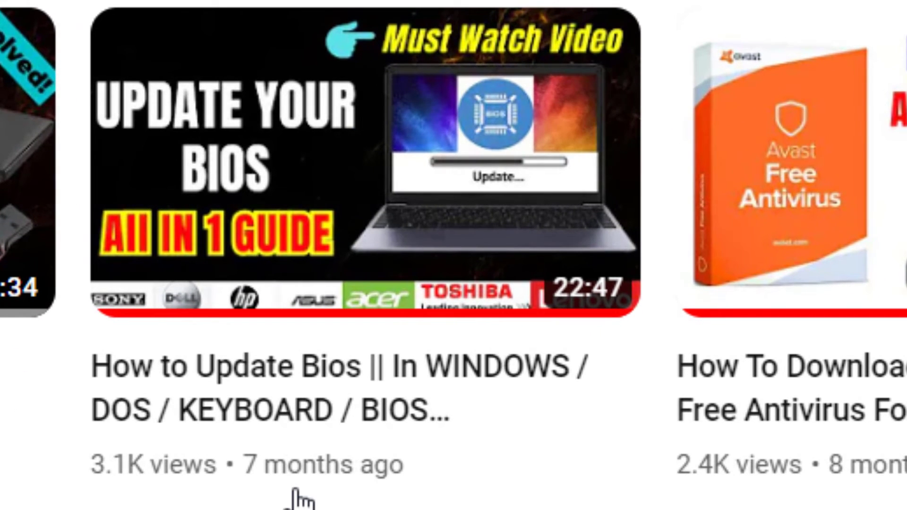
pyautogui.scroll(3)
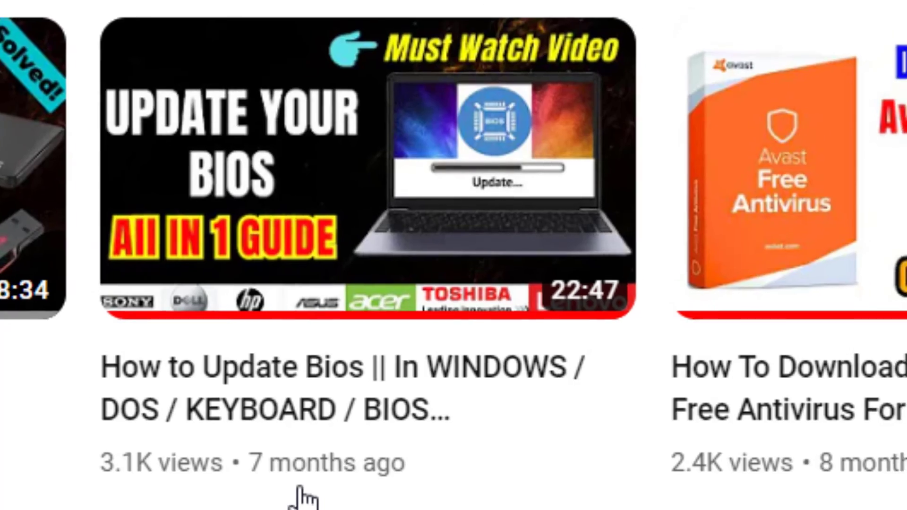